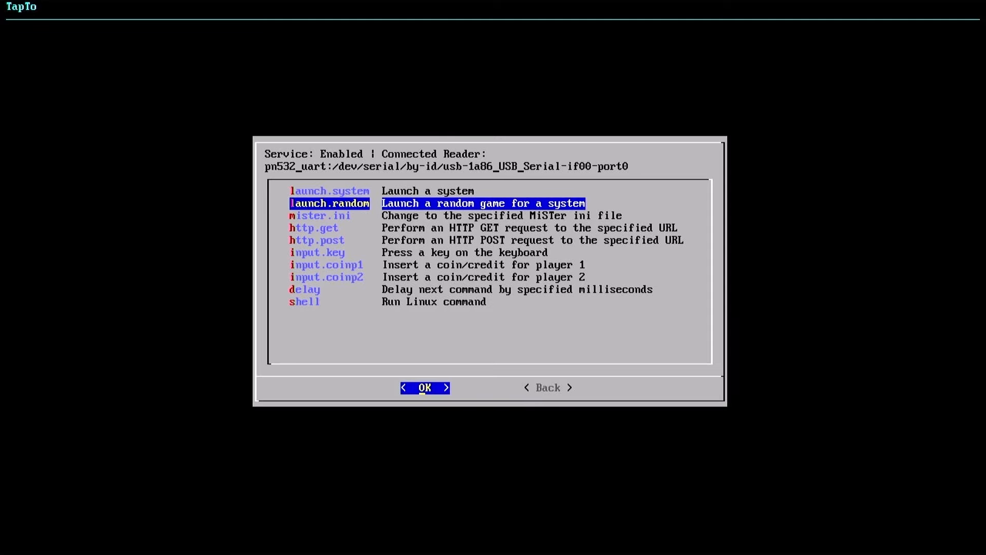
Choose the input.key command and browse the keyboard key list with numeric codes
left_click(424, 387)
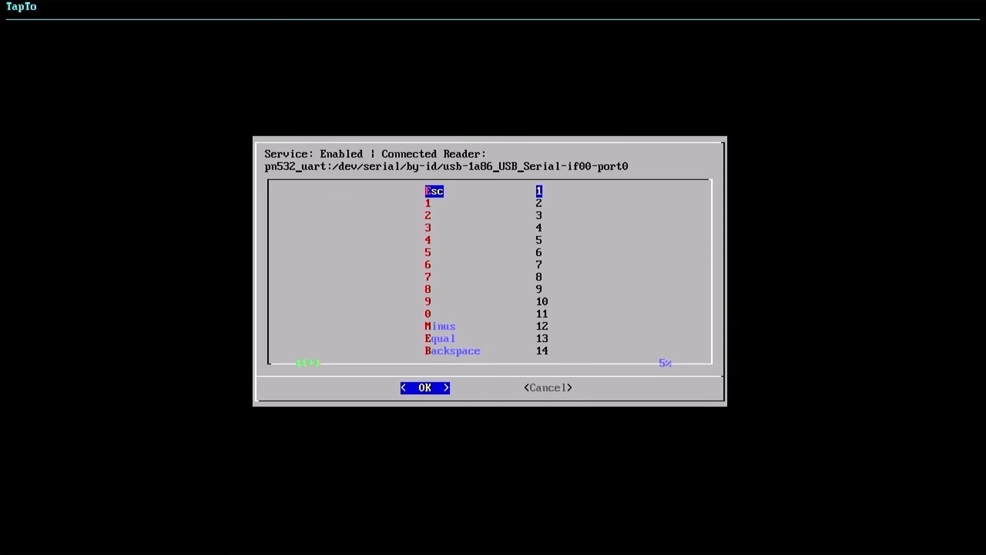
scroll("down", 3)
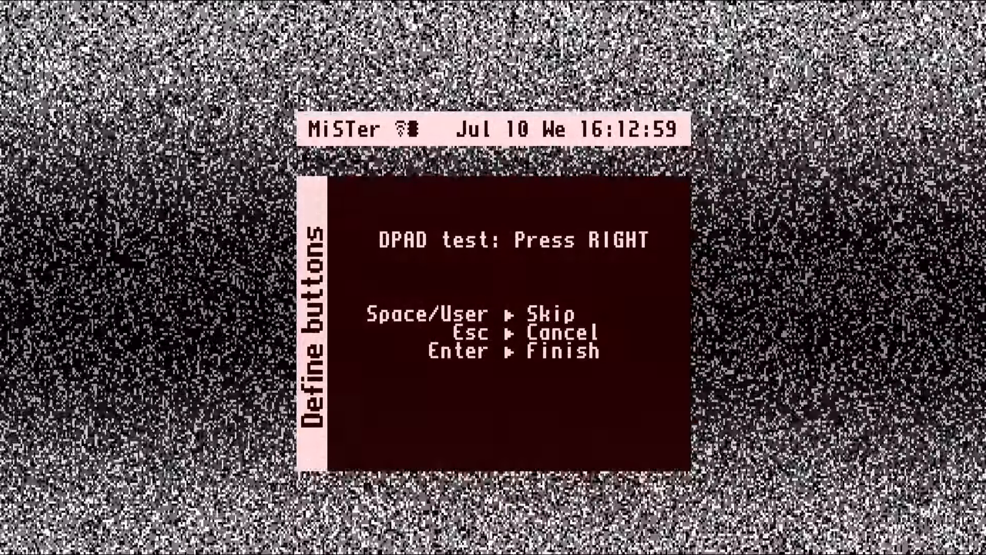
Map the RIGHT and LEFT directions to keyboard keys so the prompt asks for A
key("right")
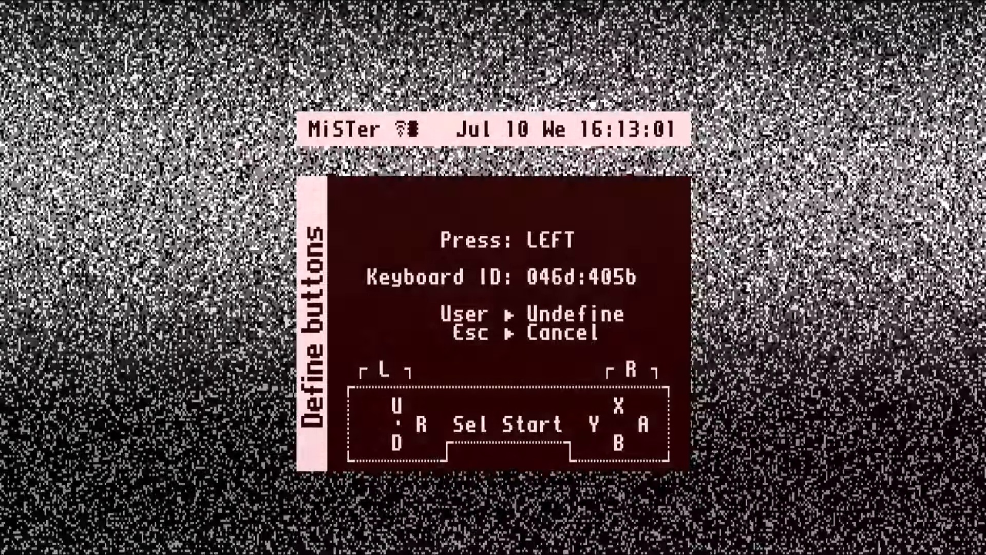
key("left")
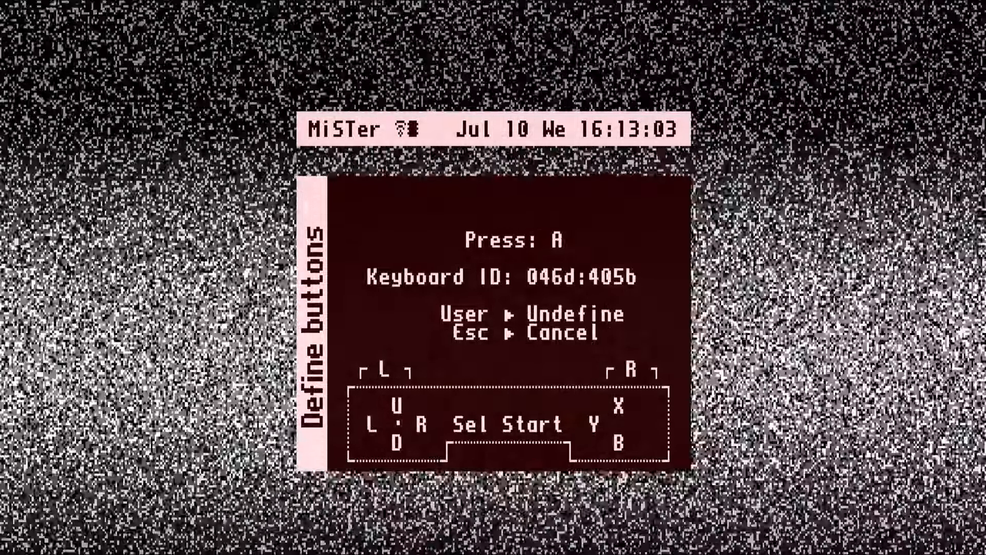